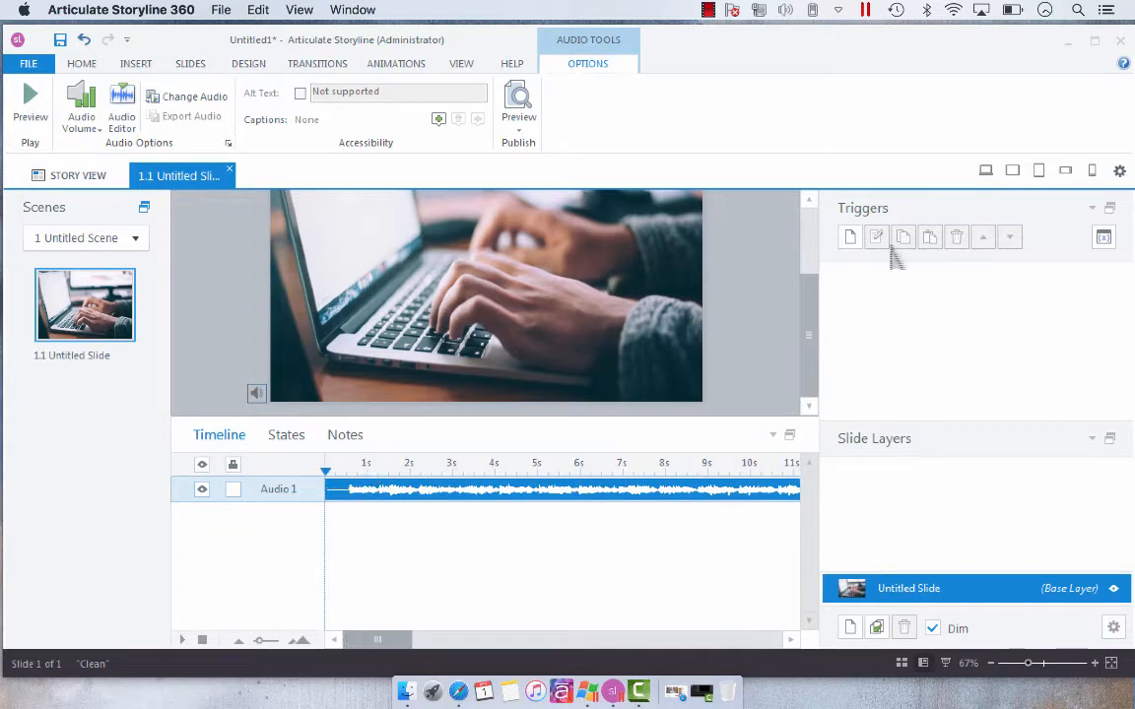
mouse_move(849, 237)
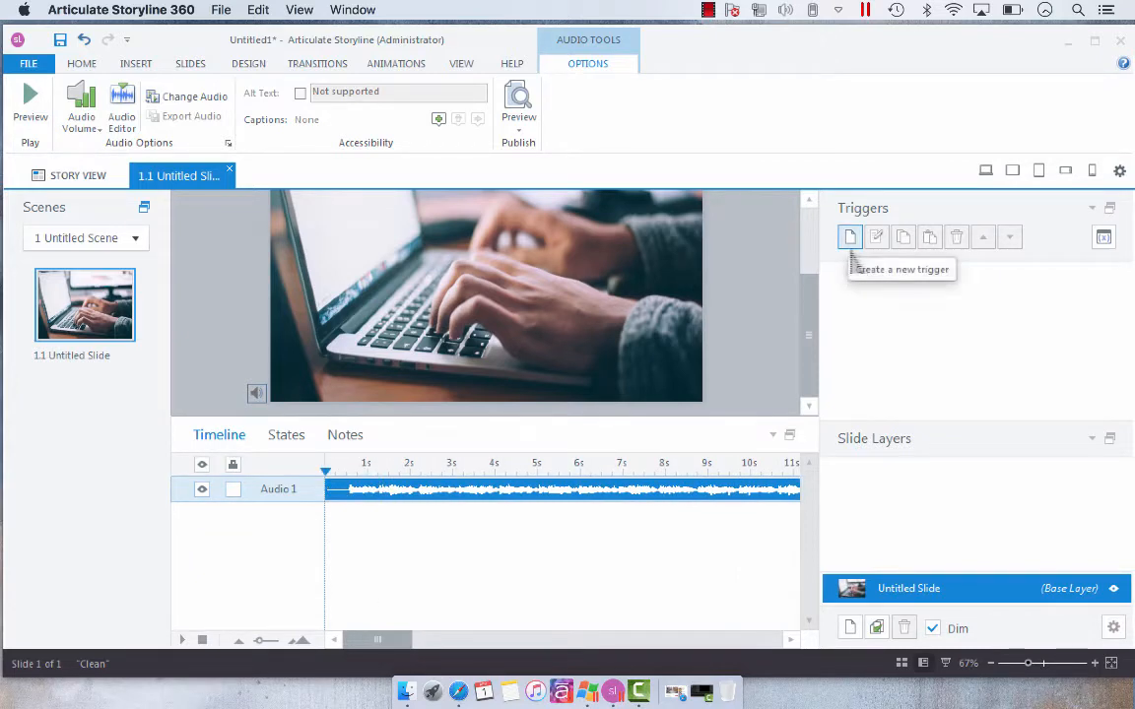
- Create a trigger to play Audio 1 (By_the_Pool.mp3) when the timeline starts
left_click(849, 236)
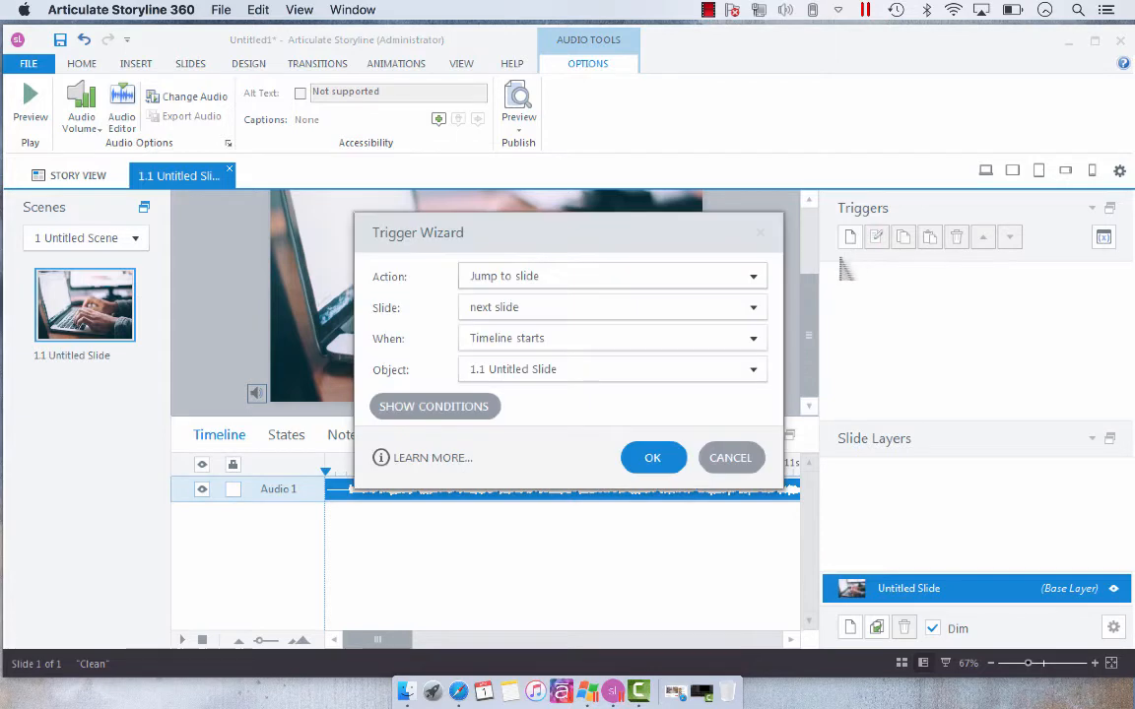
left_click(611, 276)
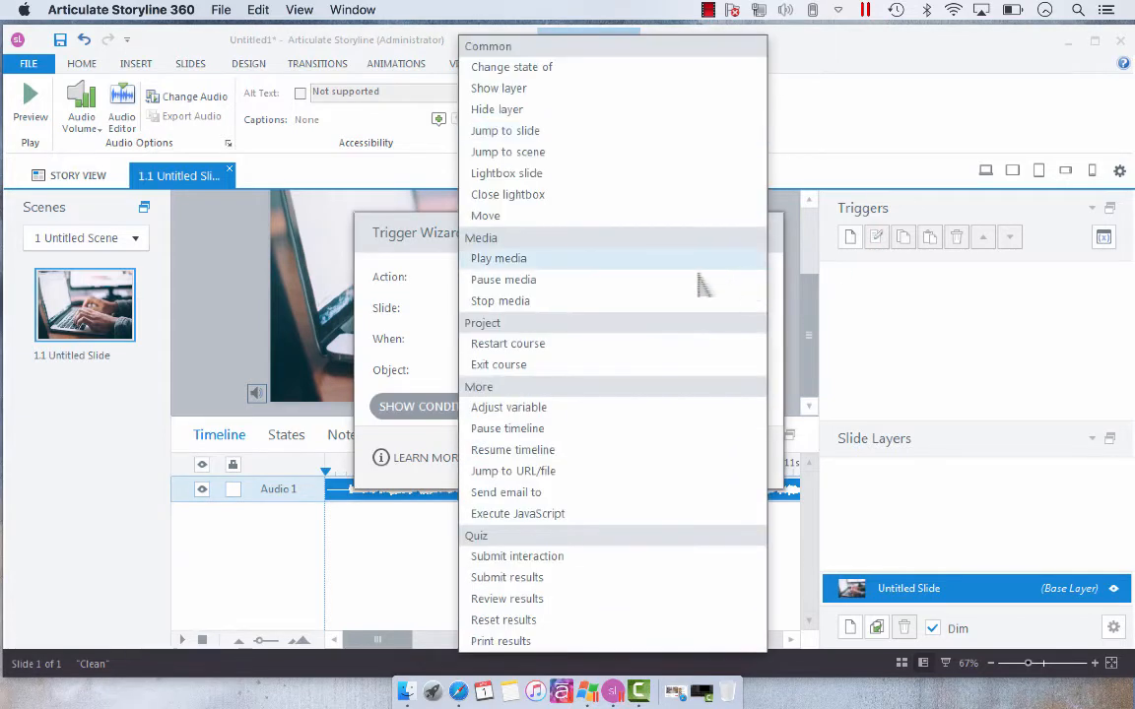
left_click(499, 258)
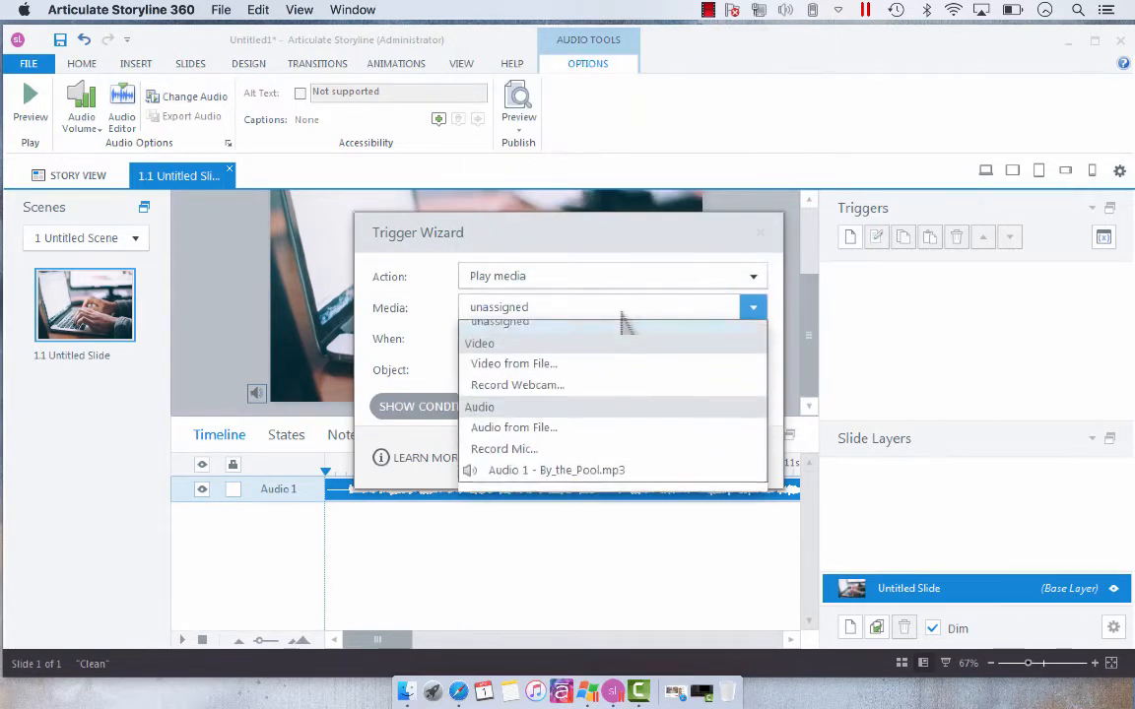
left_click(557, 470)
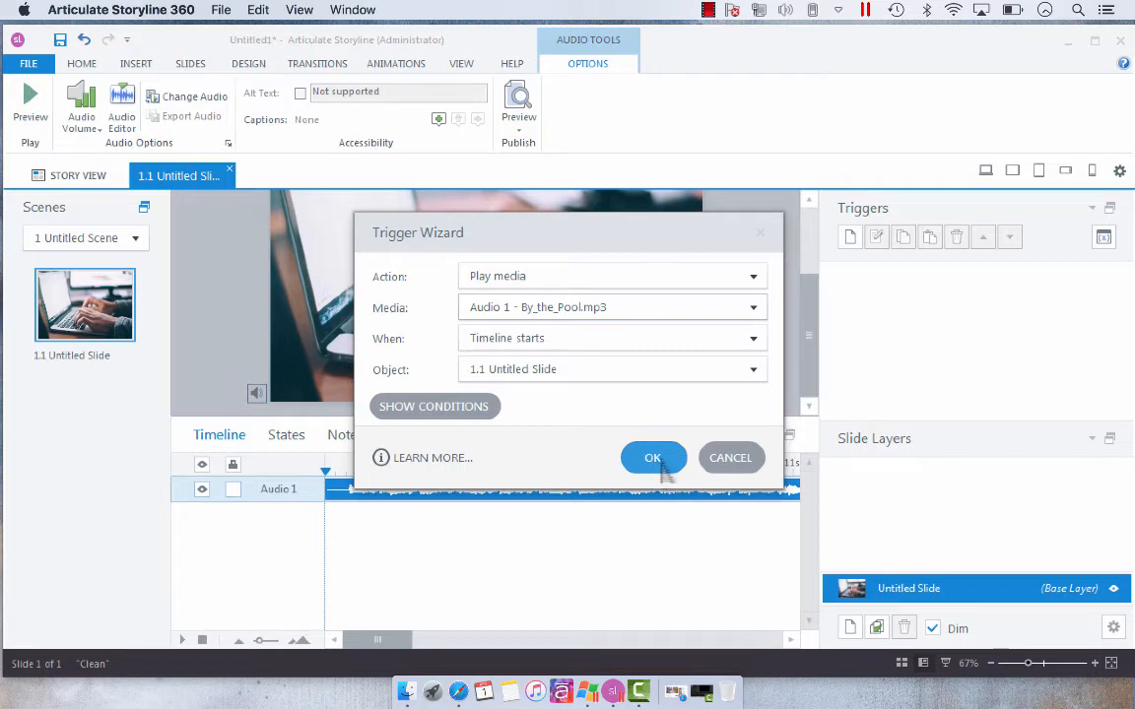
- Confirm the first trigger, then add one replaying By_the_Pool.mp3 when Audio 1 completes
left_click(652, 457)
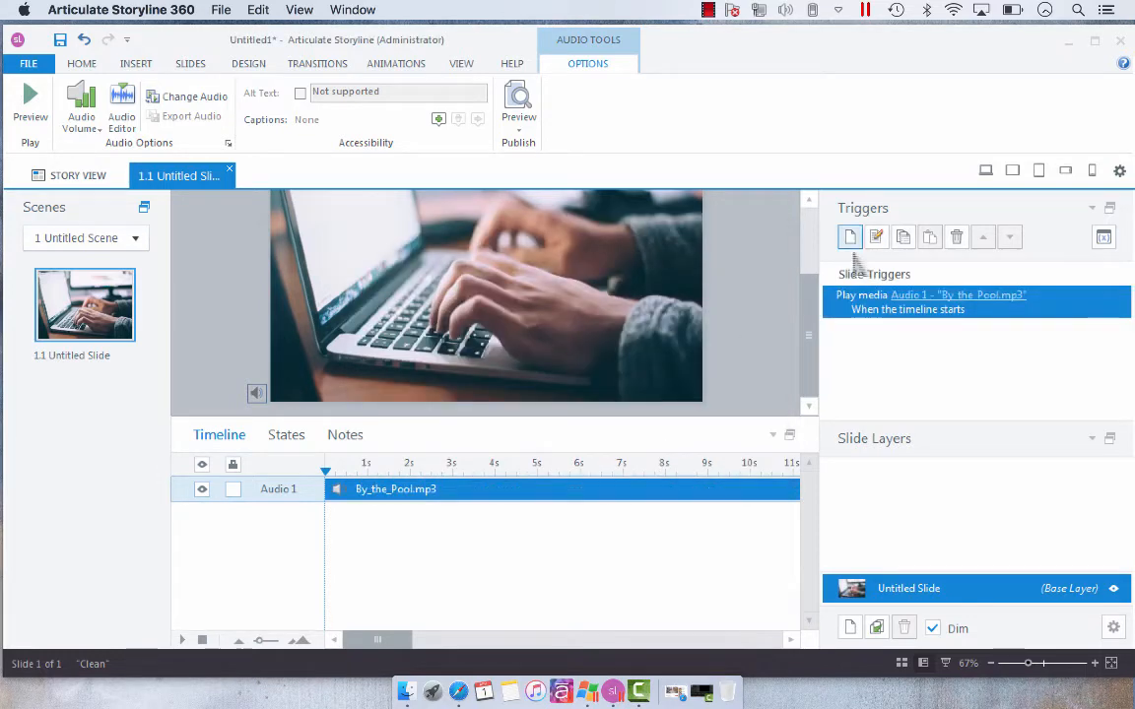
mouse_move(850, 236)
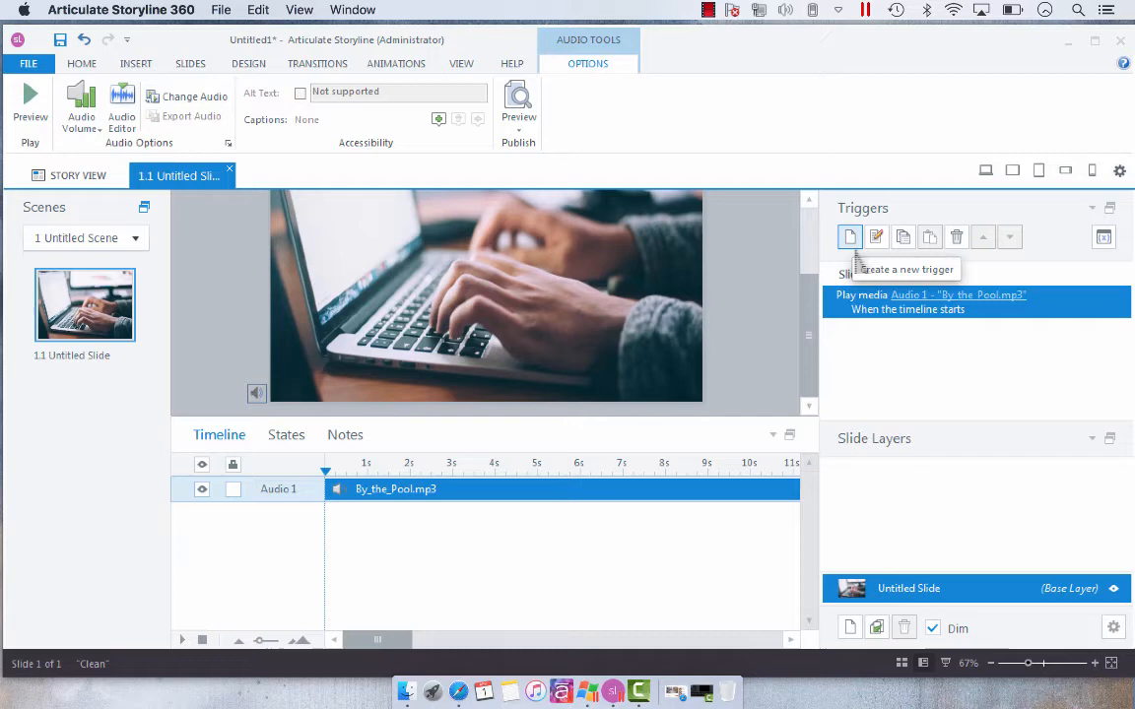
left_click(850, 237)
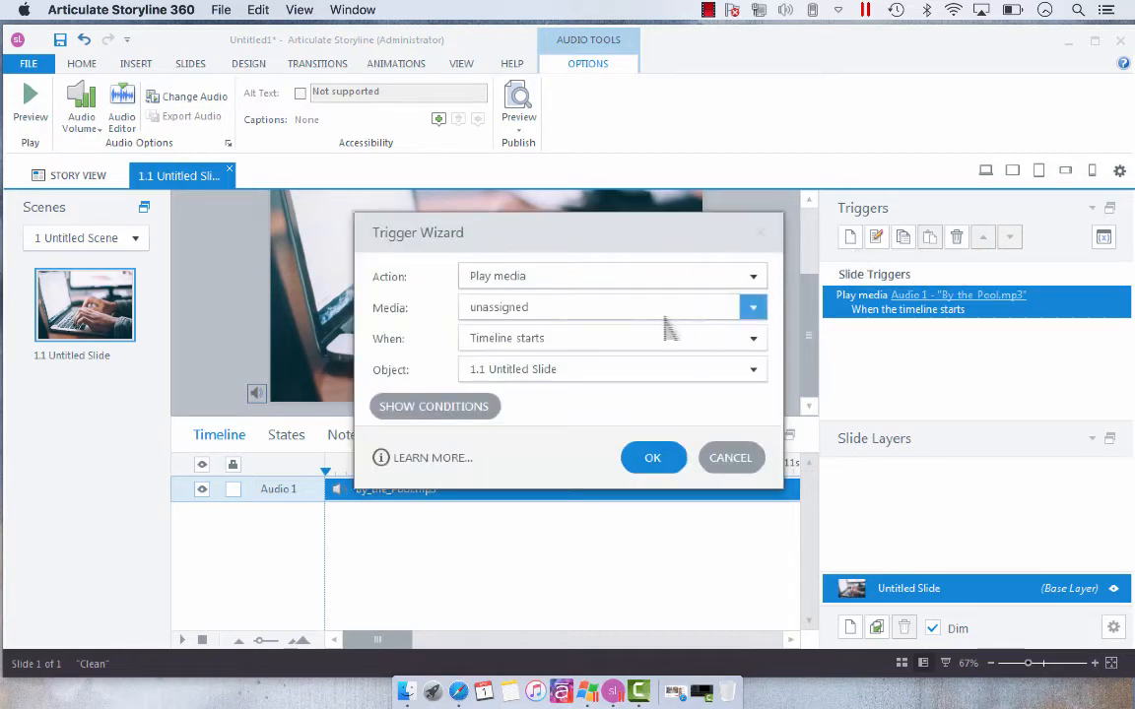
mouse_move(576, 286)
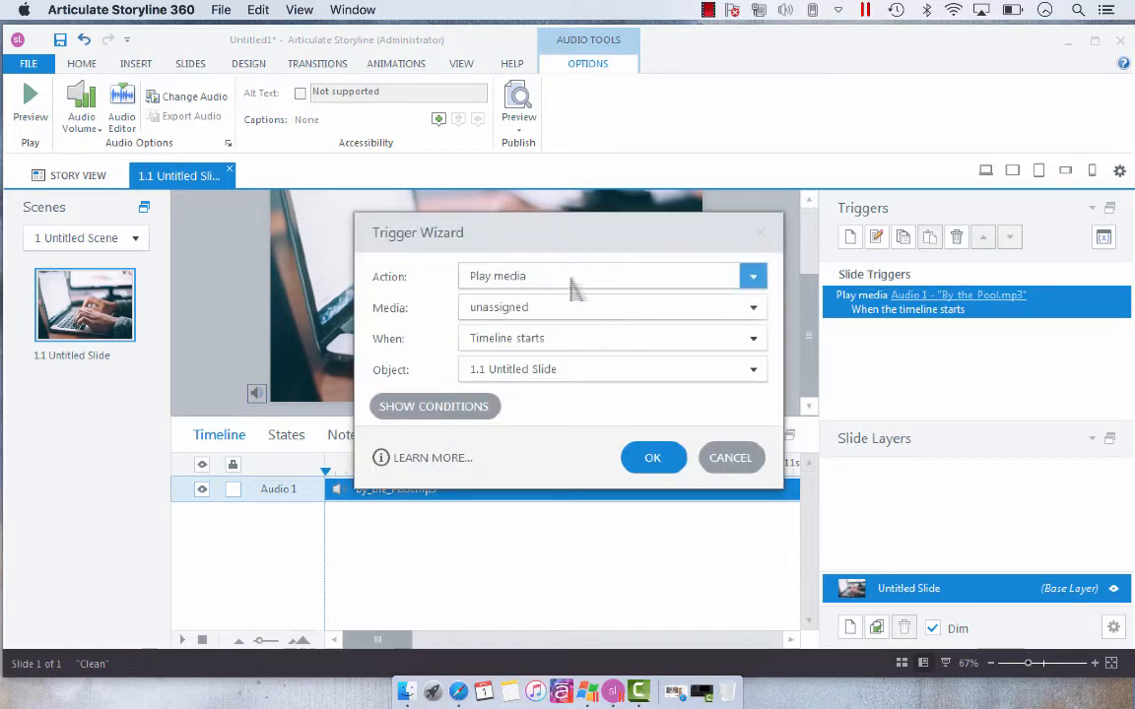
left_click(752, 306)
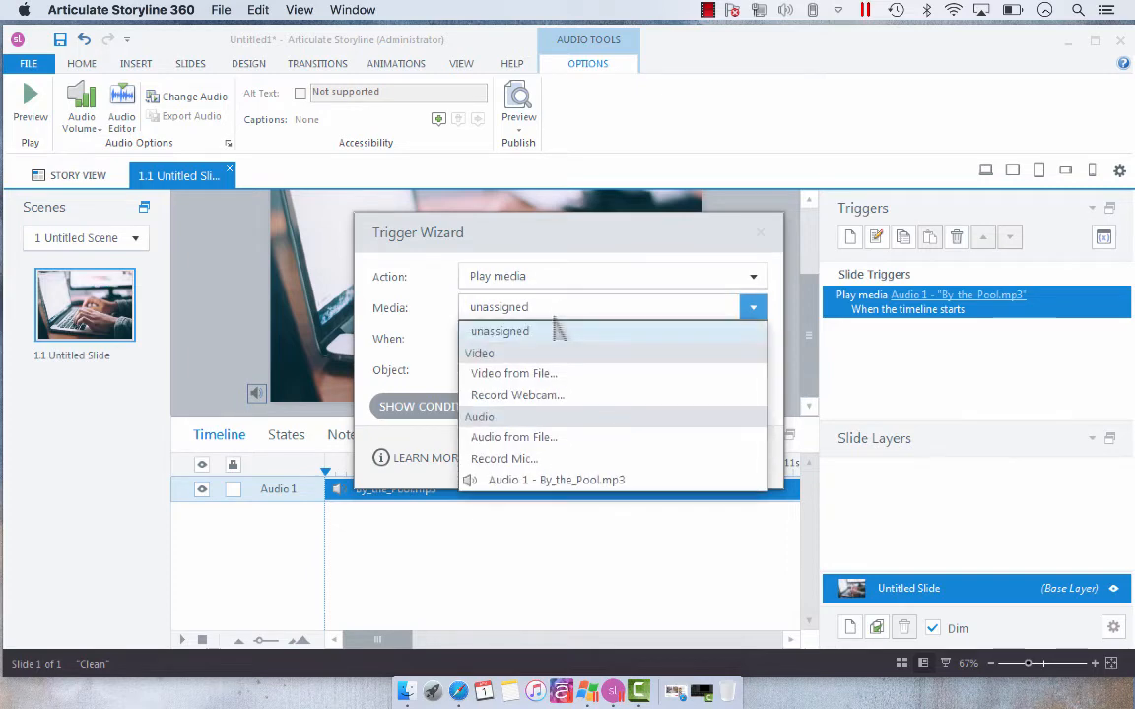
left_click(557, 480)
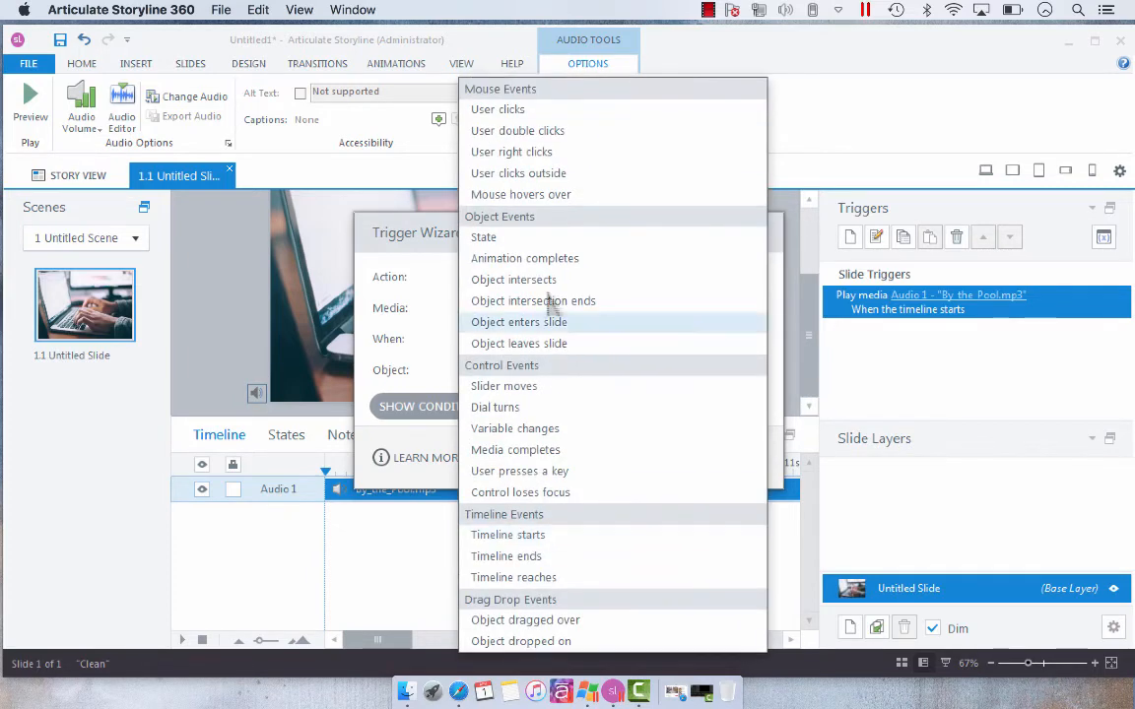
mouse_move(537, 475)
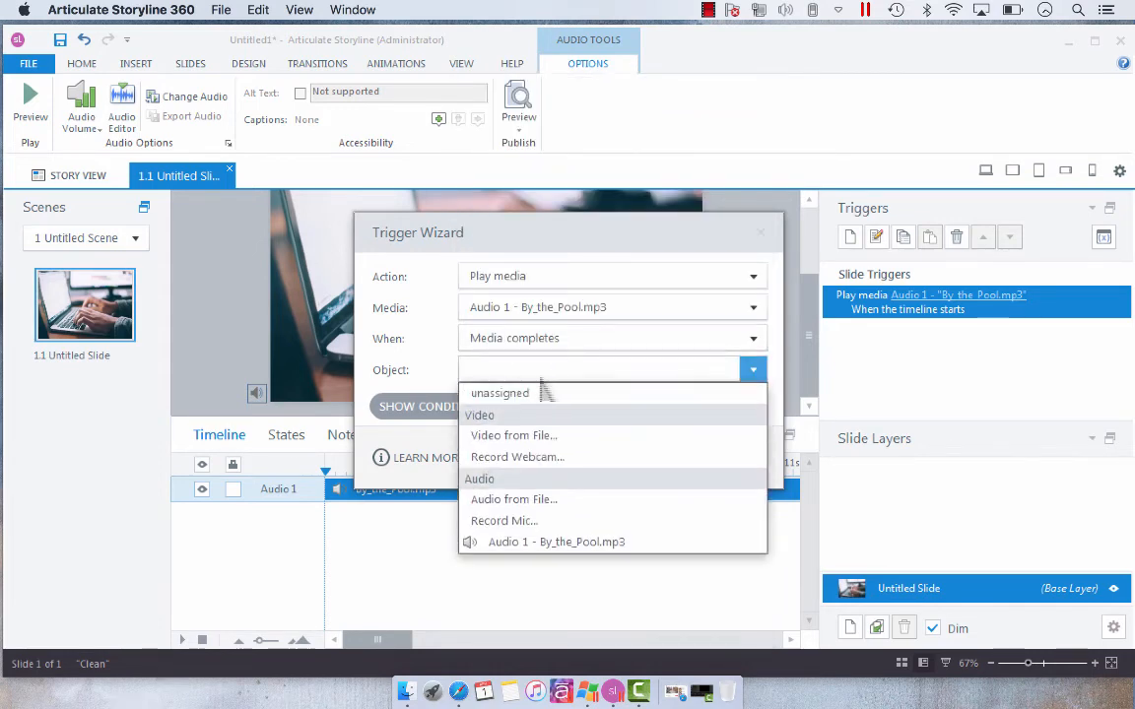
left_click(555, 542)
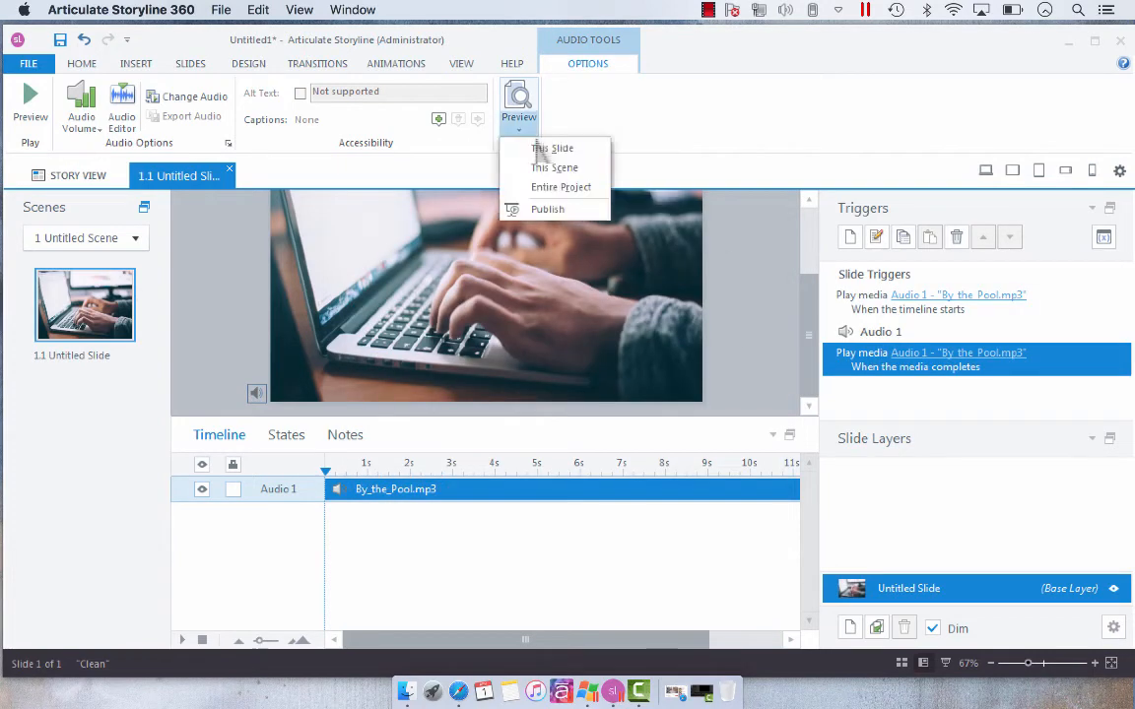
- Preview This Slide and let the By_the_Pool.mp3 audio play through
left_click(552, 148)
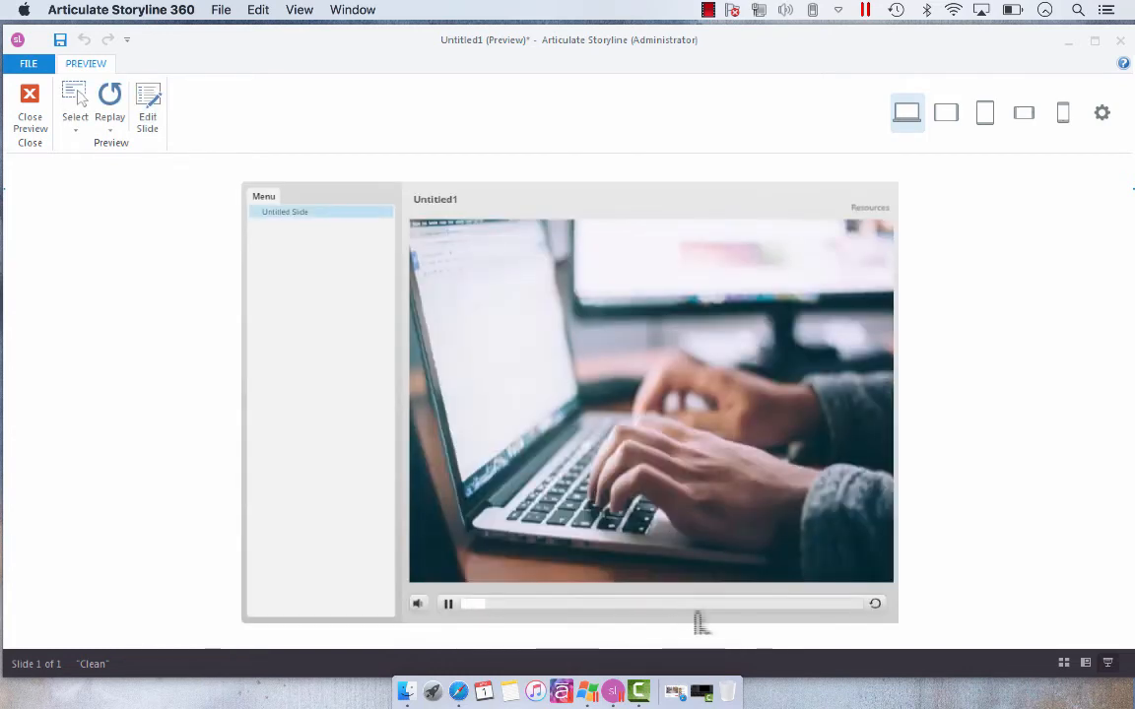
mouse_move(653, 625)
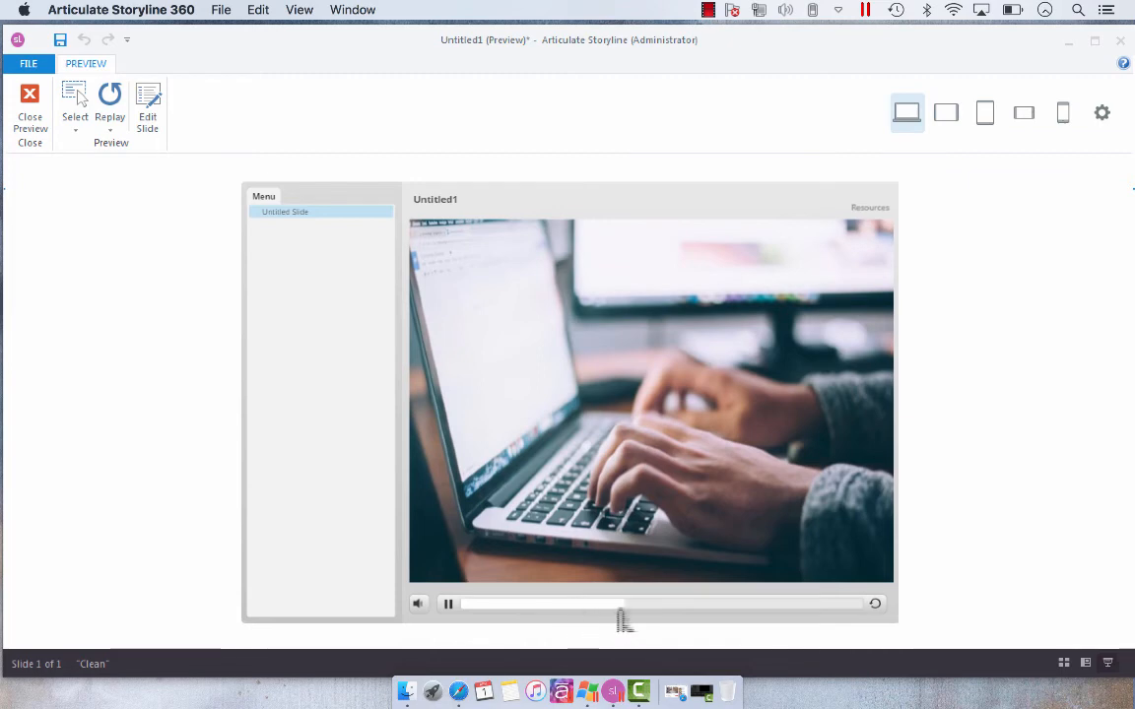
mouse_move(722, 626)
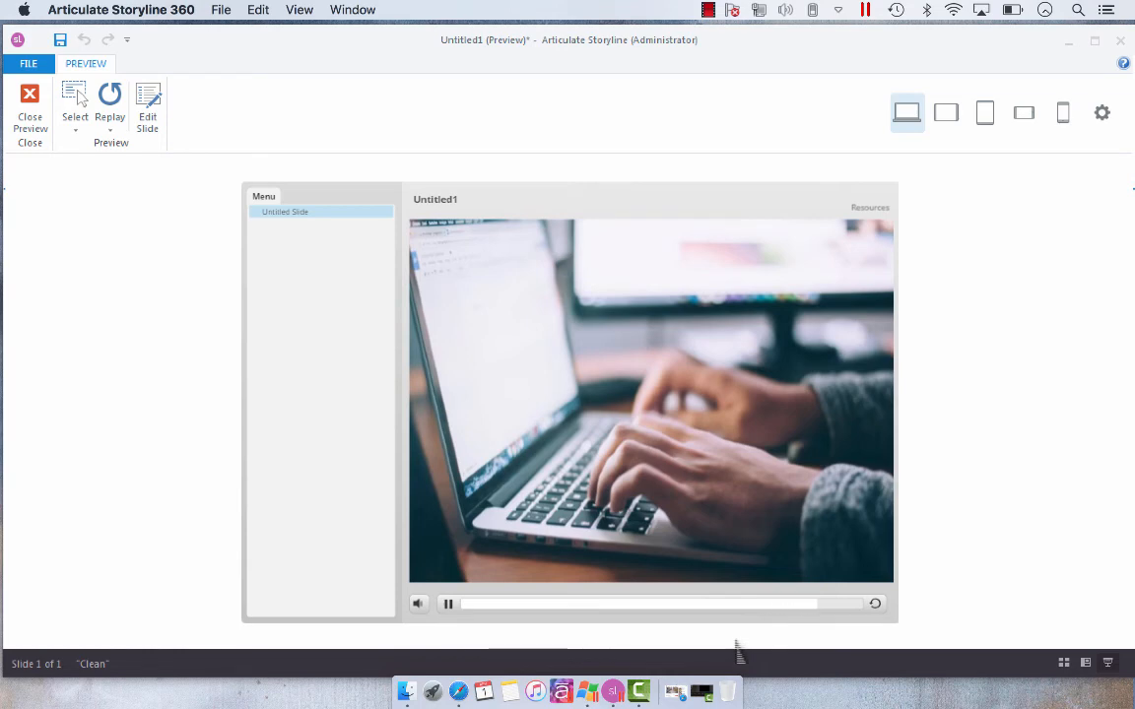
left_click(448, 604)
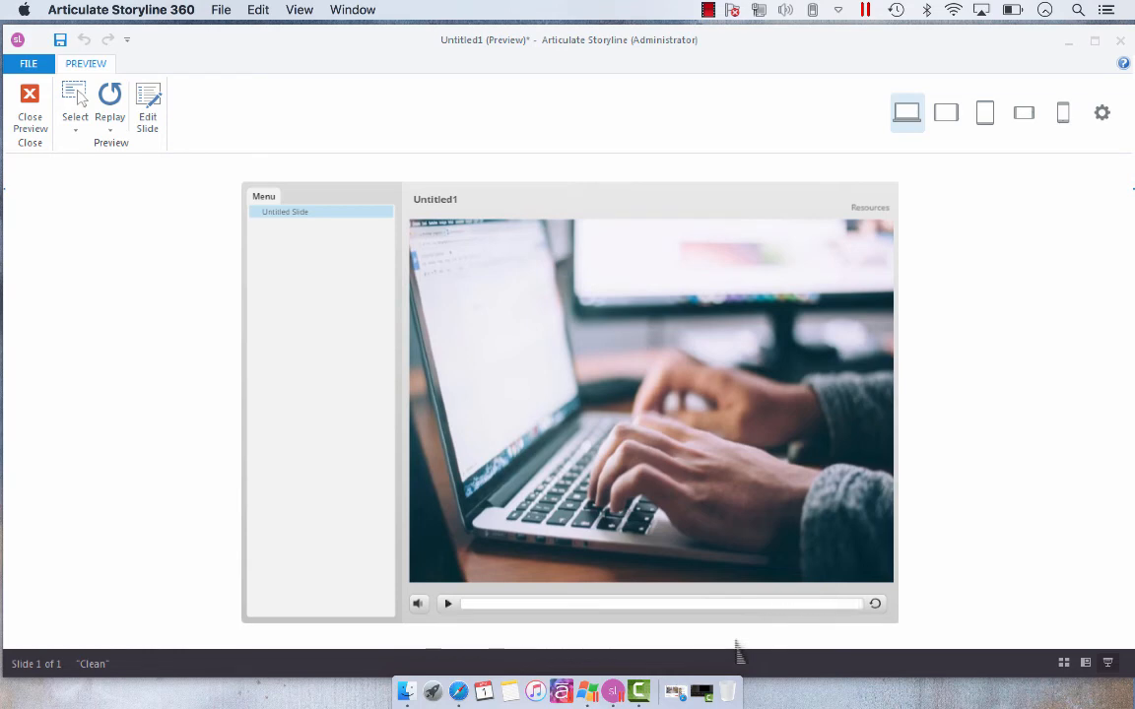
mouse_move(250, 434)
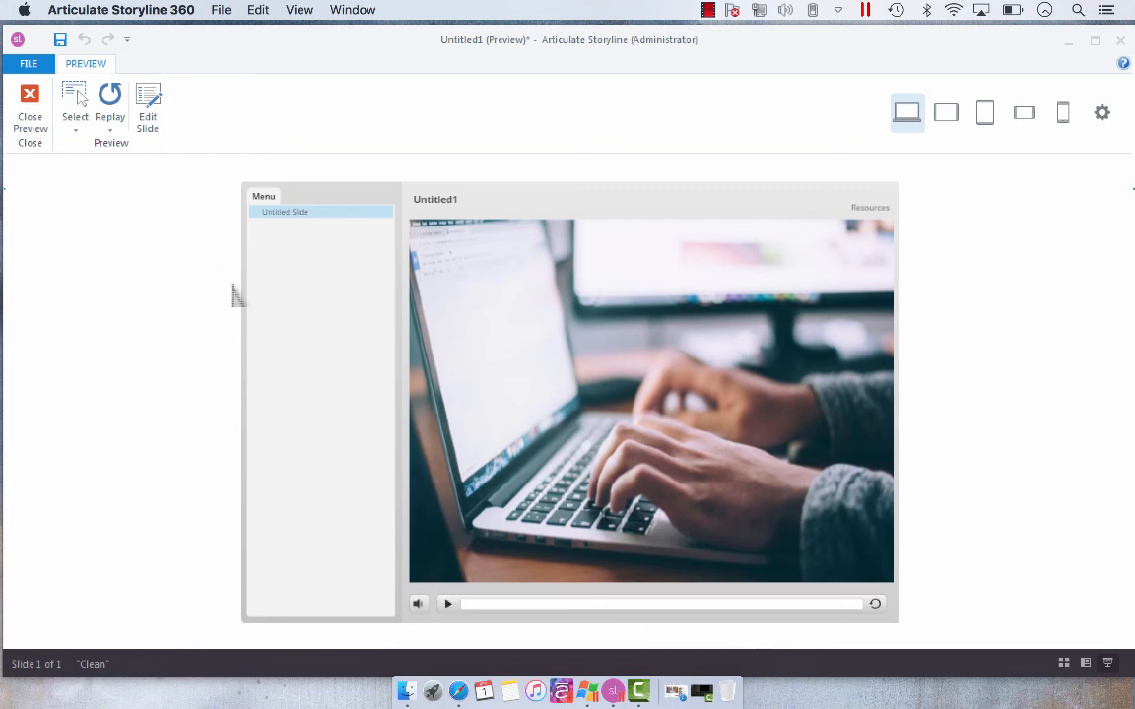
mouse_move(40, 162)
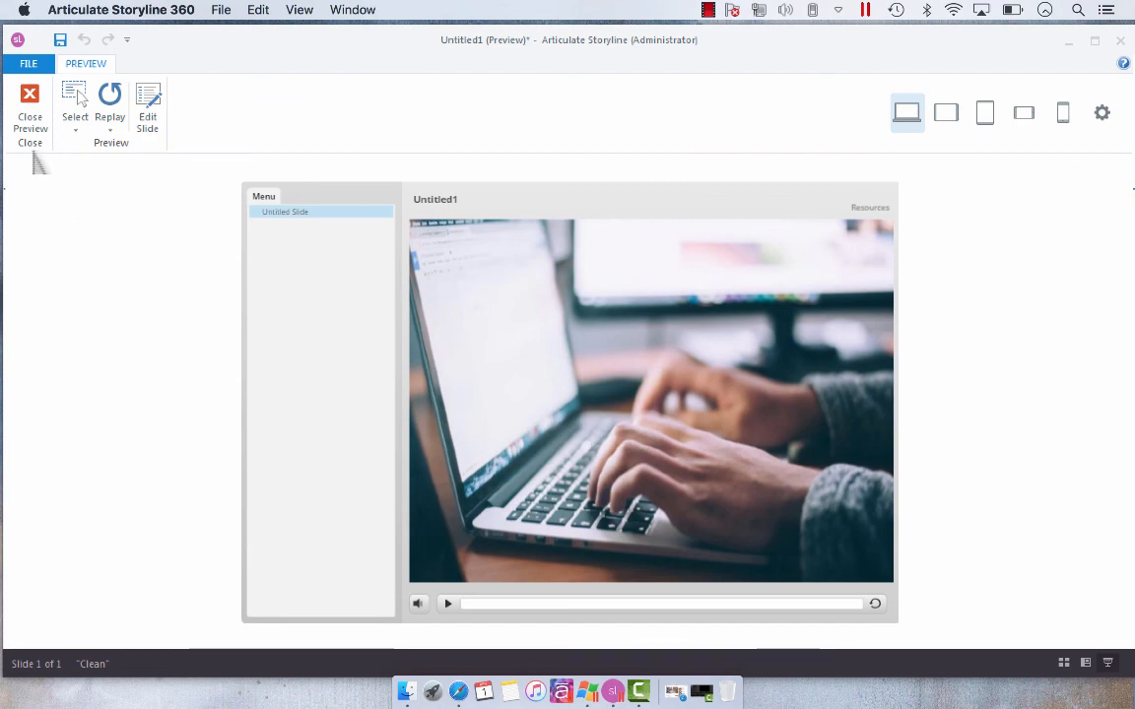